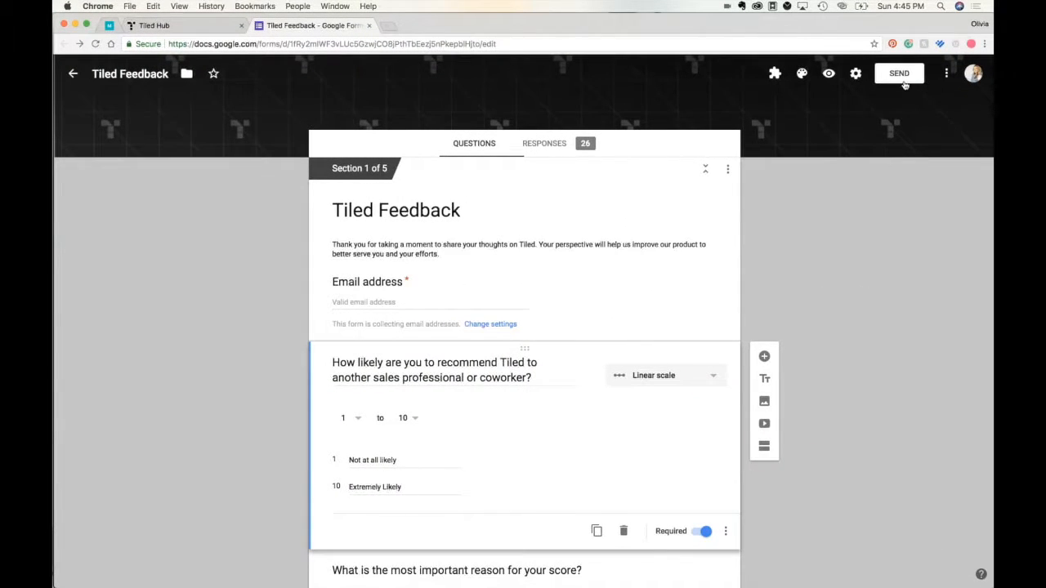
# Copy the Tiled Feedback form's shareable link from the Send dialog
pyautogui.click(899, 73)
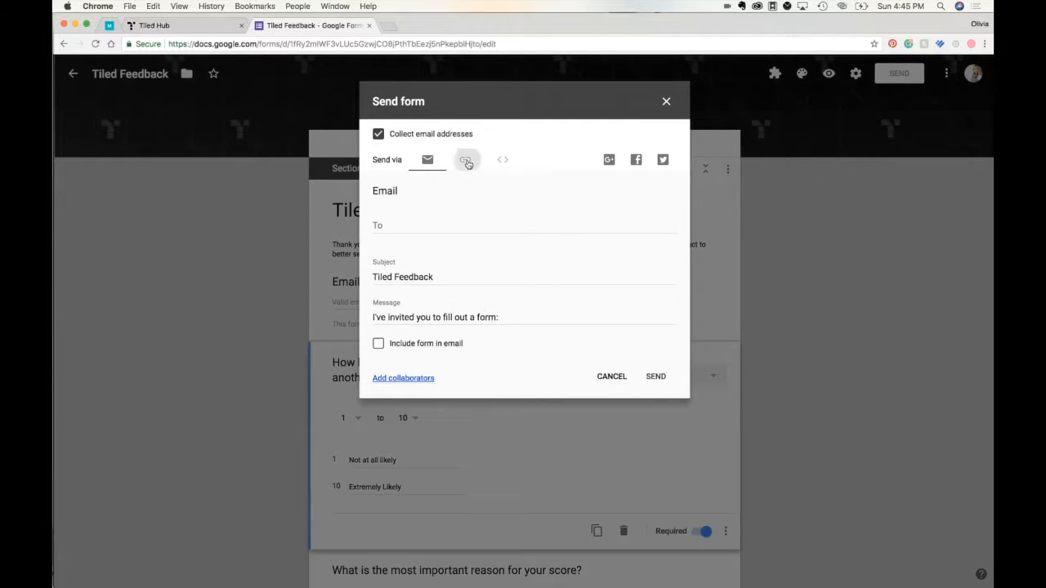
pyautogui.click(464, 160)
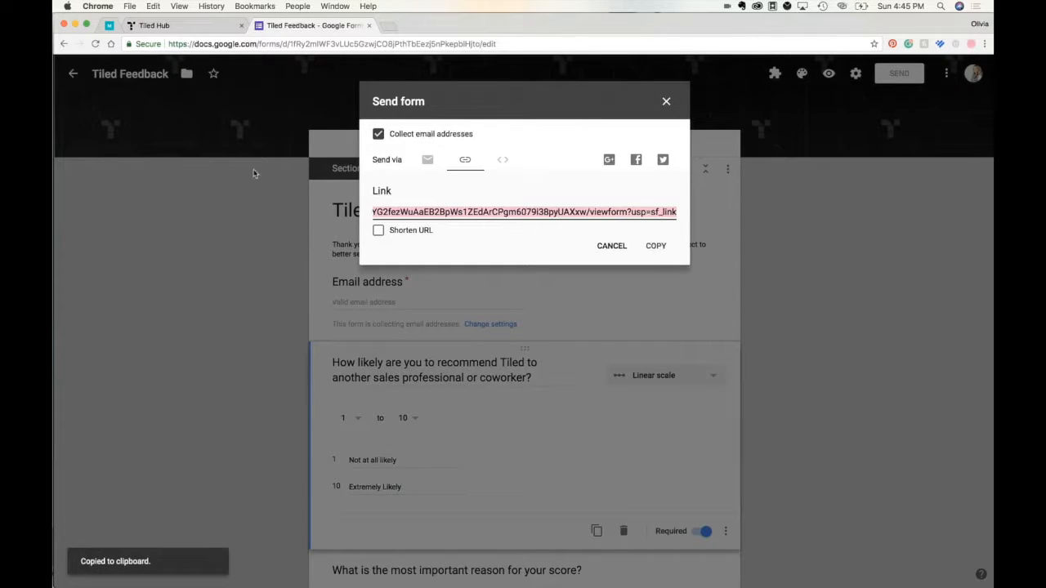
# Embed the Tiled Feedback form on the blank Tiled page via a Google Forms tile
pyautogui.click(153, 26)
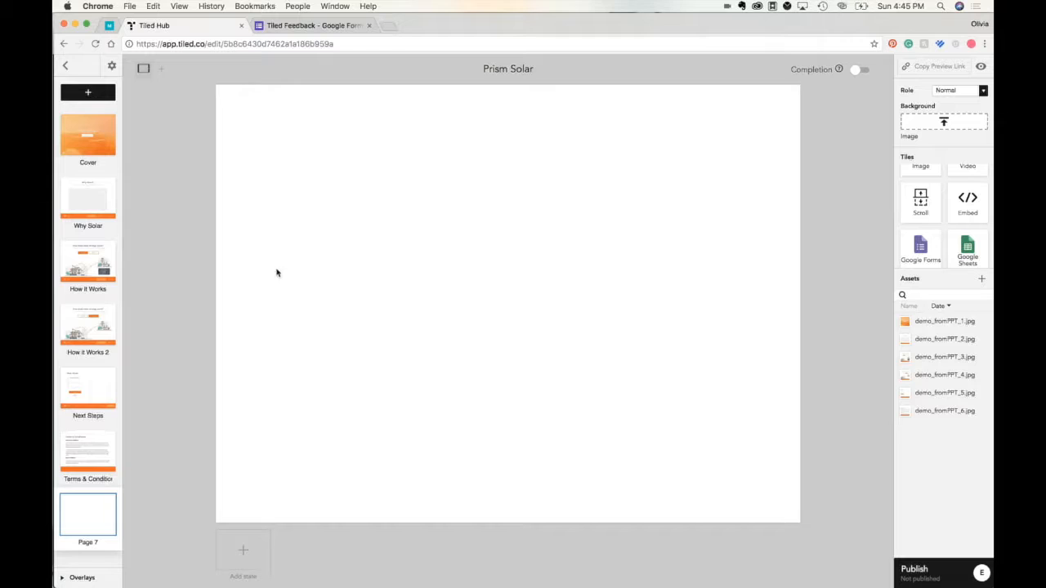
pyautogui.moveTo(831, 255)
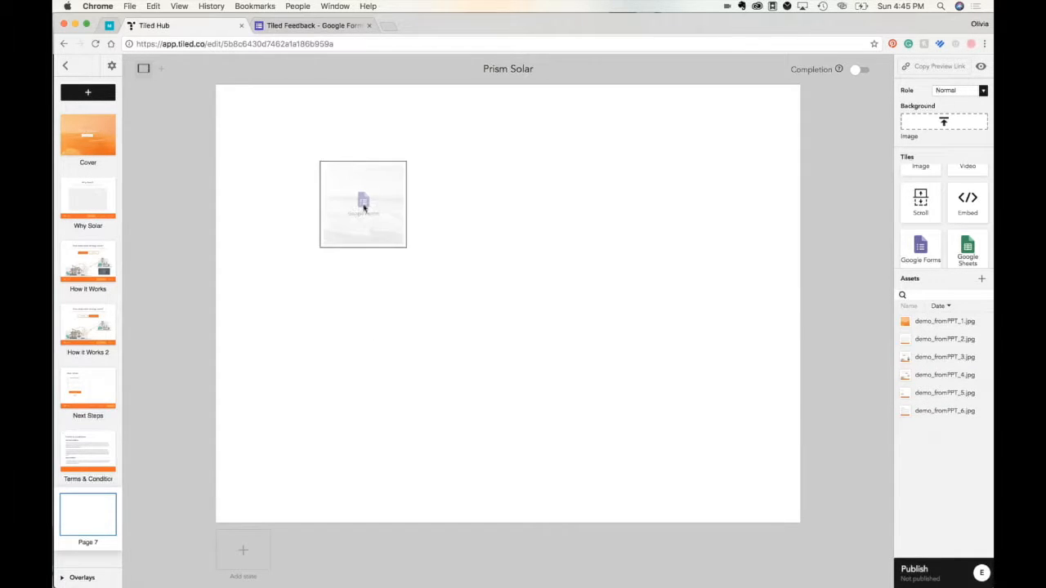
pyautogui.moveTo(363, 205); pyautogui.dragTo(382, 177)
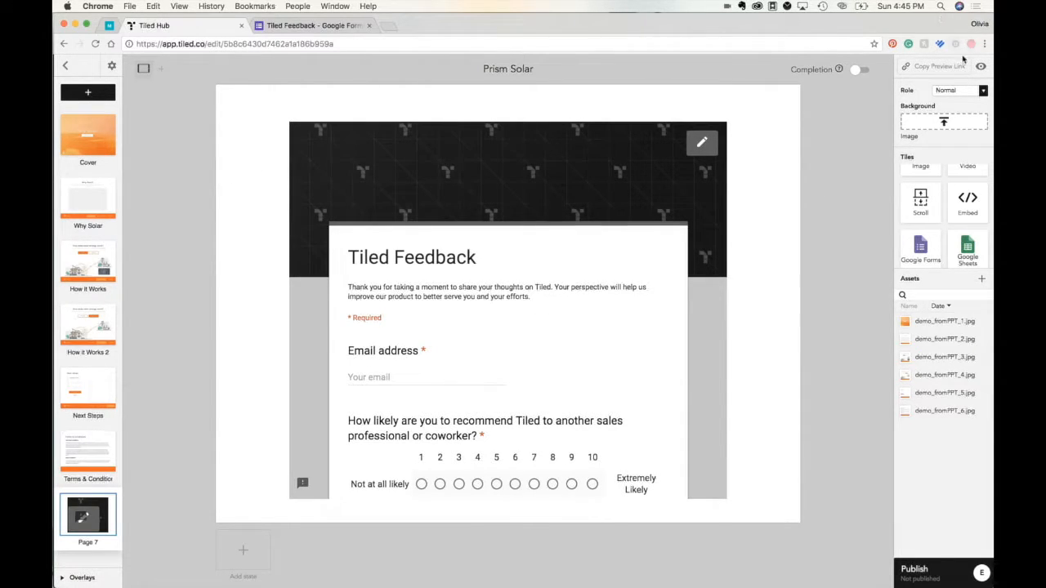
pyautogui.click(980, 65)
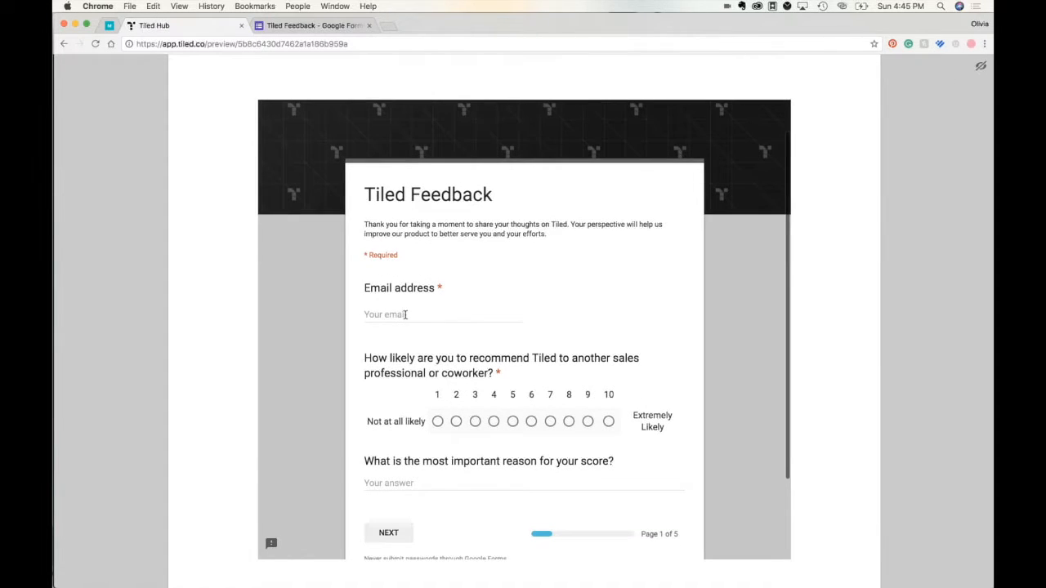
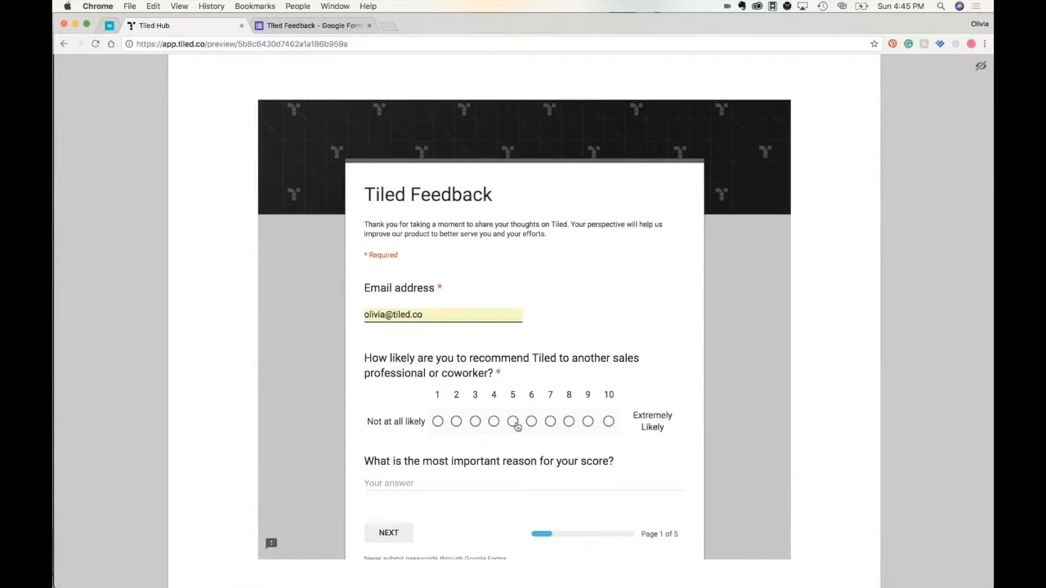
pyautogui.click(513, 422)
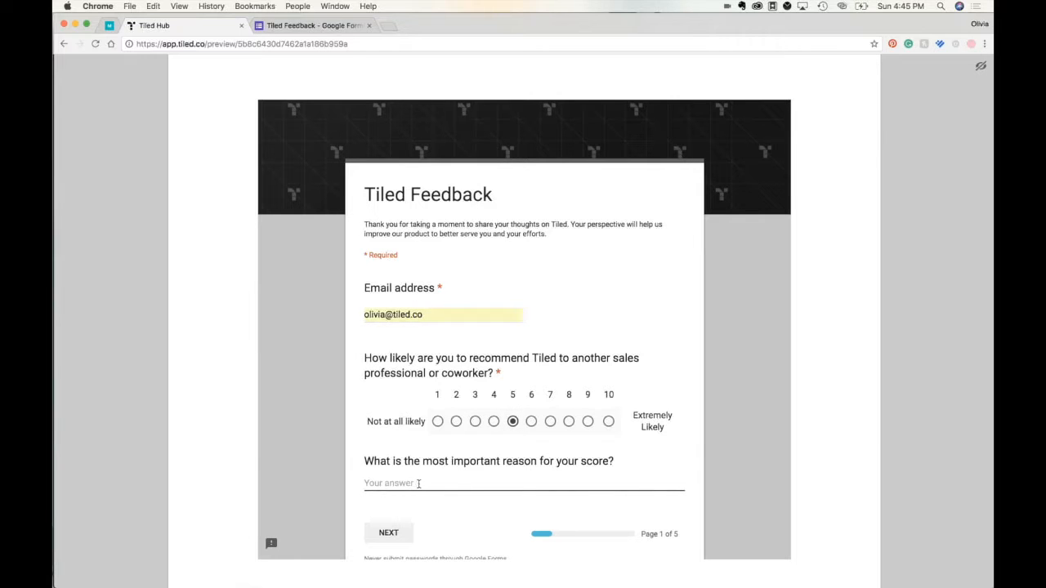